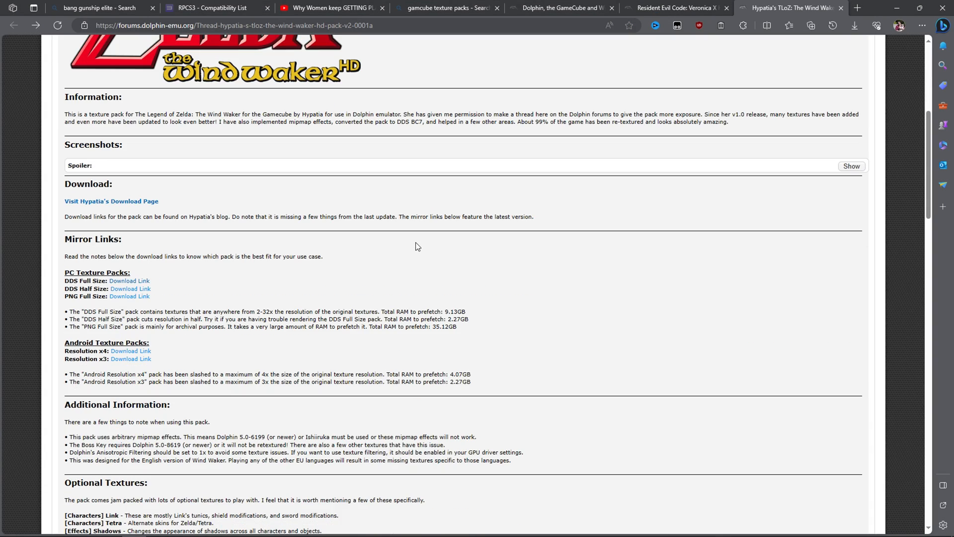
{"action": "mouse_move", "coordinate": [127, 250]}
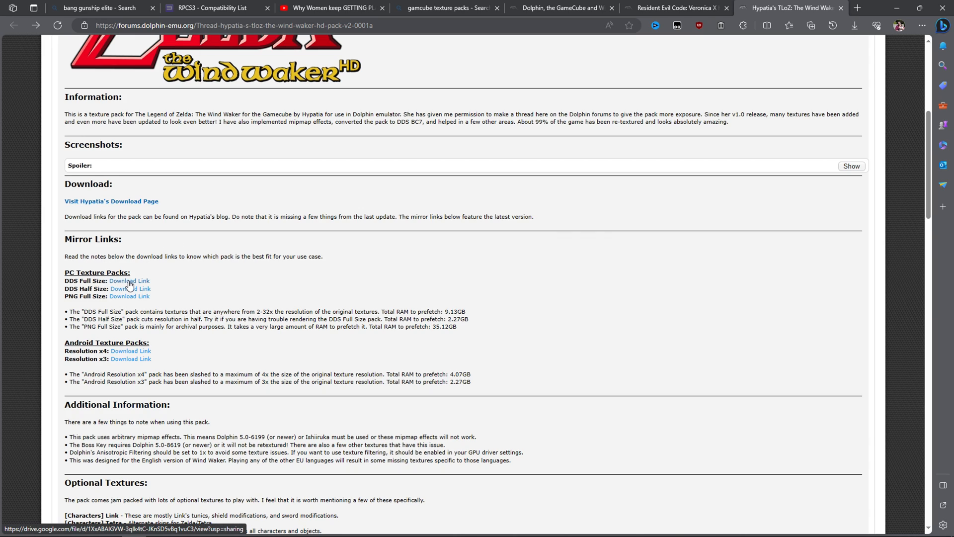
Step: Download Hypatia's DDS Full Size Wind Waker HD texture pack from Google Drive
{"action": "left_click", "coordinate": [129, 280]}
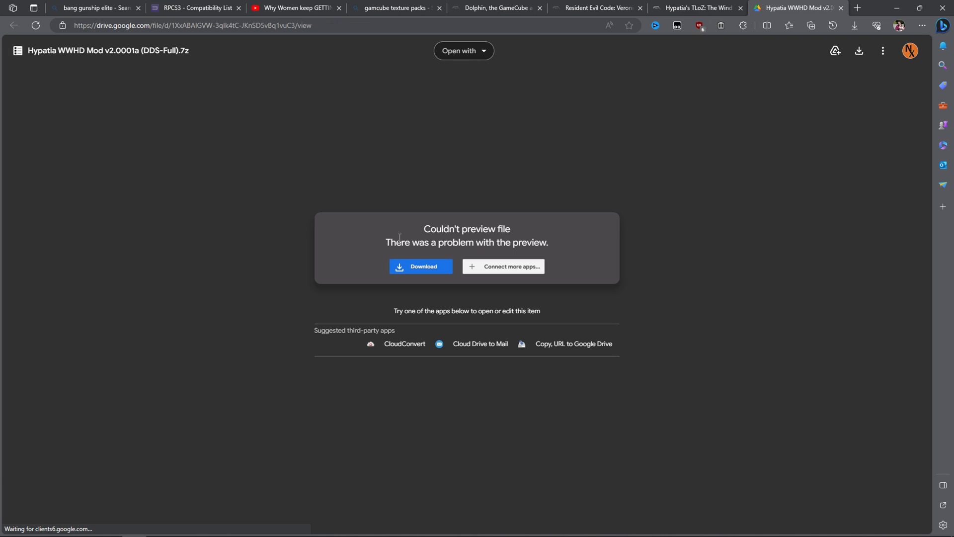
{"action": "left_click", "coordinate": [420, 266]}
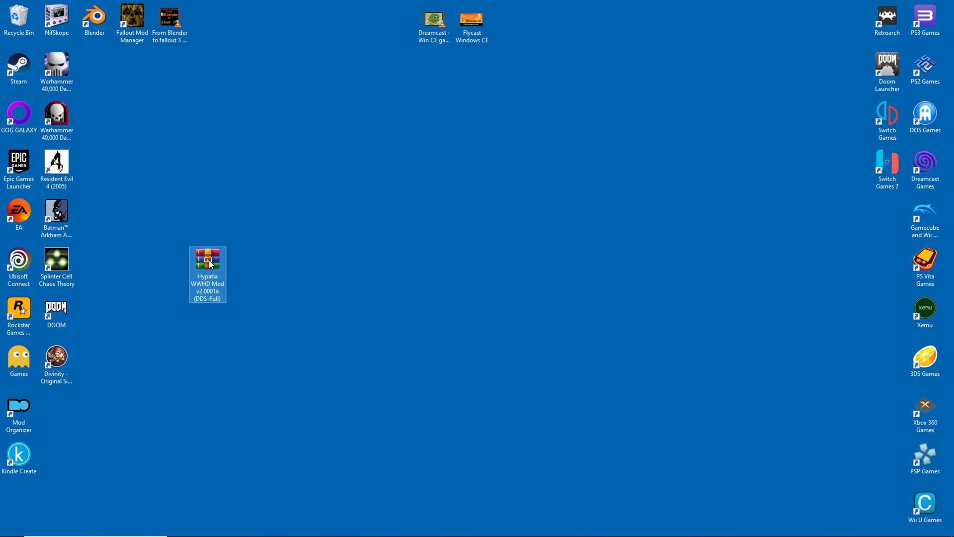
Step: Open the texture pack .7z, enter the Hypatia WWHD Mod folder, and select GZL
{"action": "double_click", "coordinate": [207, 258]}
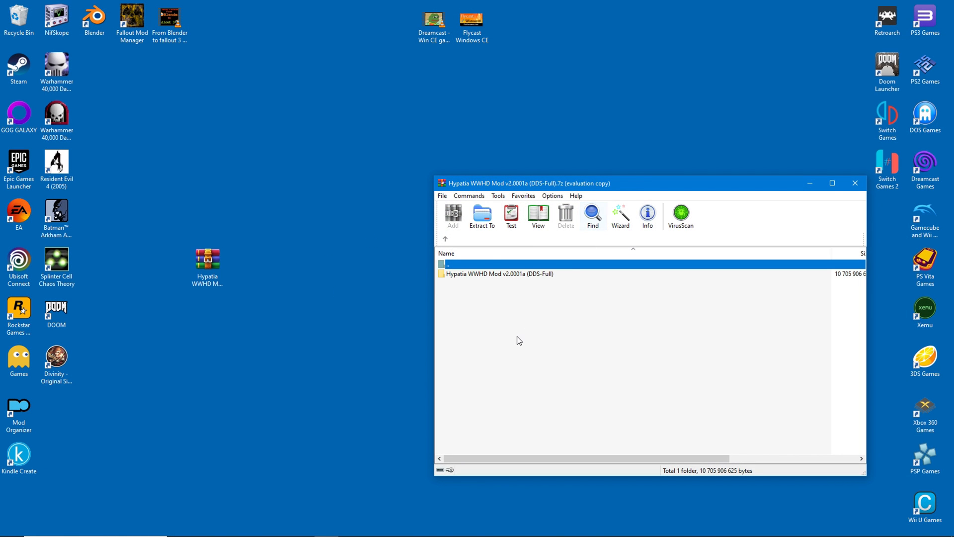
{"action": "double_click", "coordinate": [500, 273]}
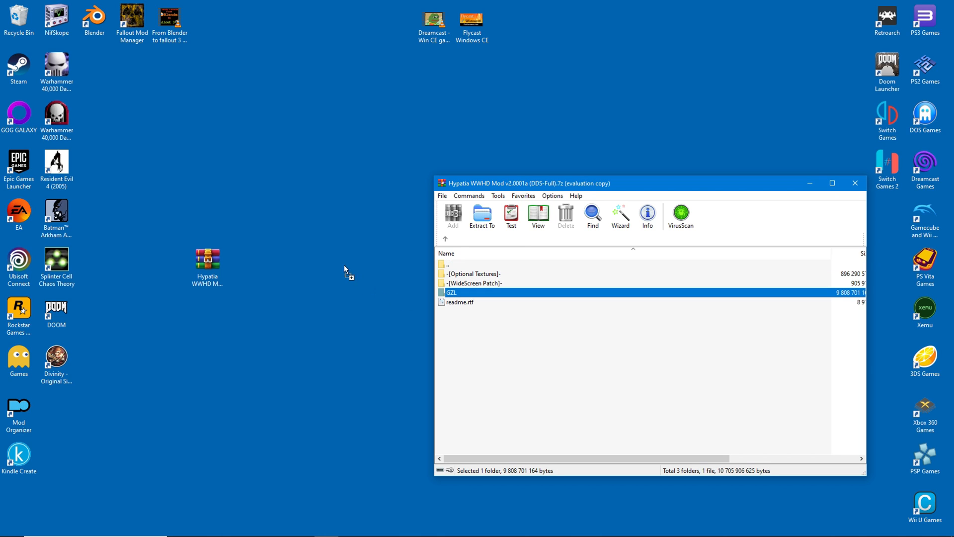
{"action": "left_click", "coordinate": [482, 217]}
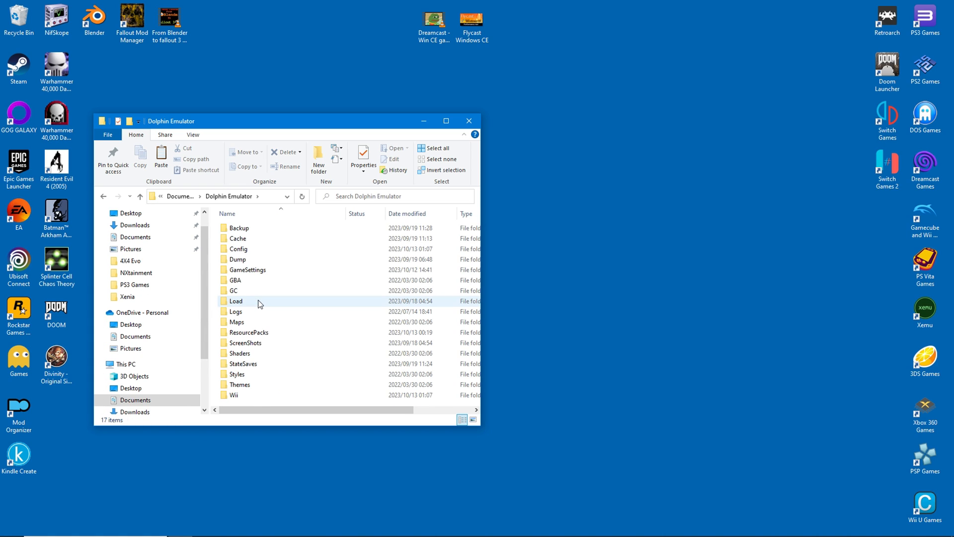
Step: Open the Load folder under Documents > Dolphin Emulator
{"action": "double_click", "coordinate": [236, 301]}
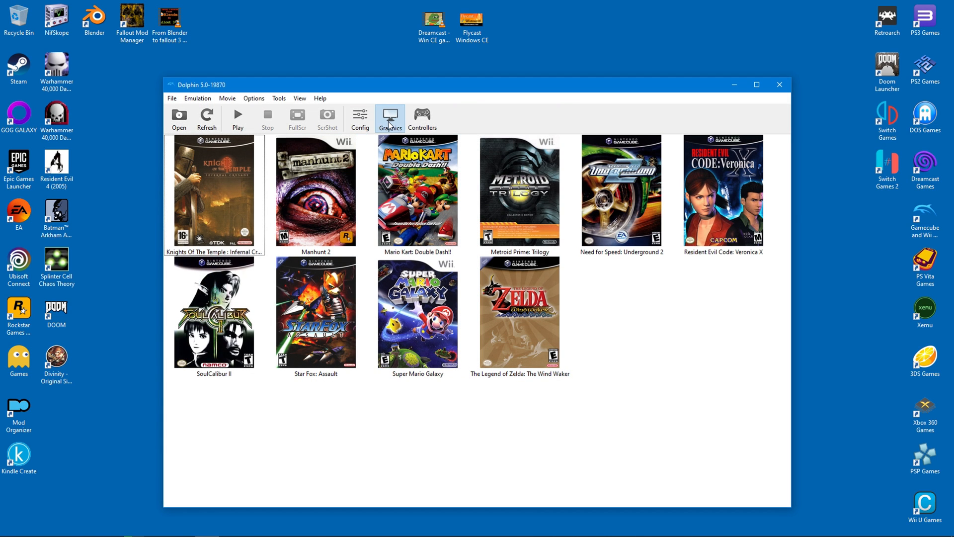
Step: Show Dolphin's Graphics settings on the Advanced tab
{"action": "left_click", "coordinate": [389, 119]}
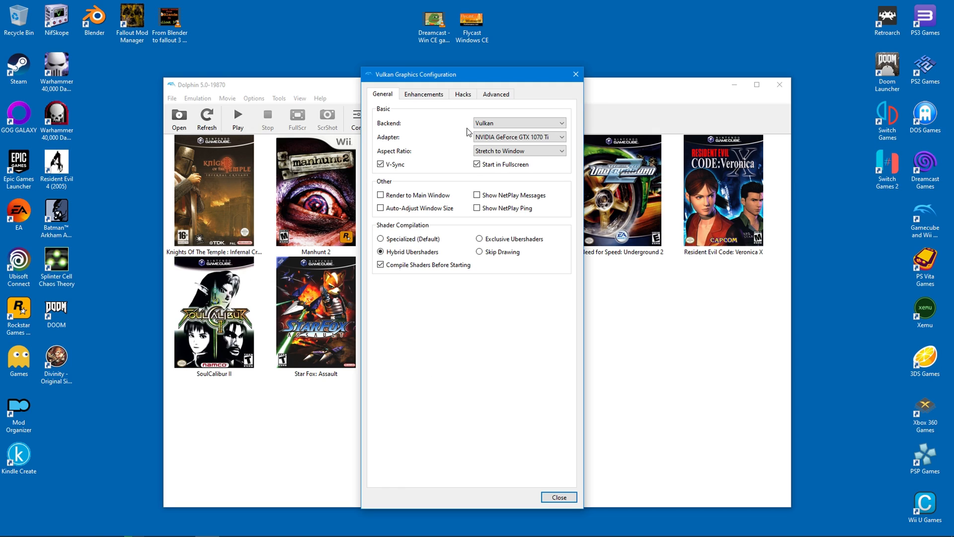
{"action": "left_click", "coordinate": [495, 94]}
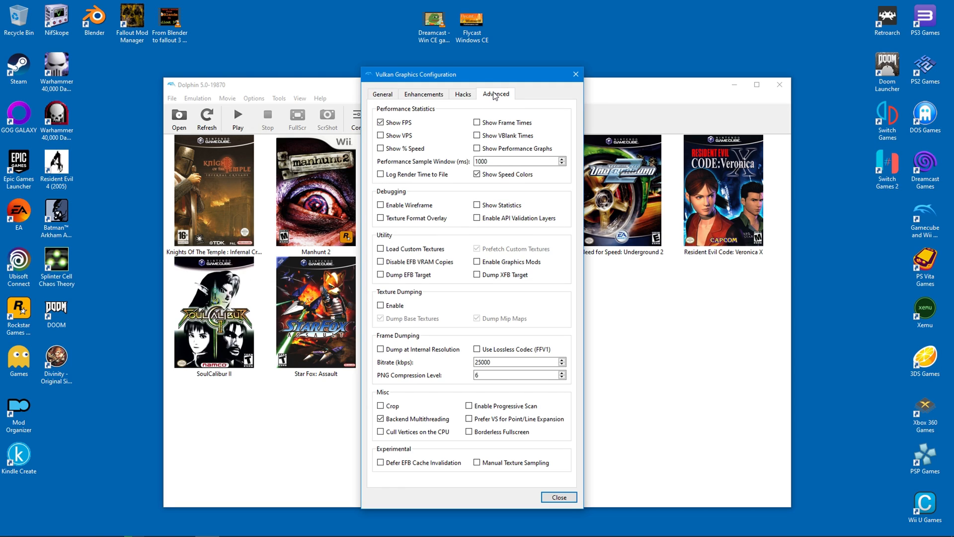
{"action": "mouse_move", "coordinate": [495, 94]}
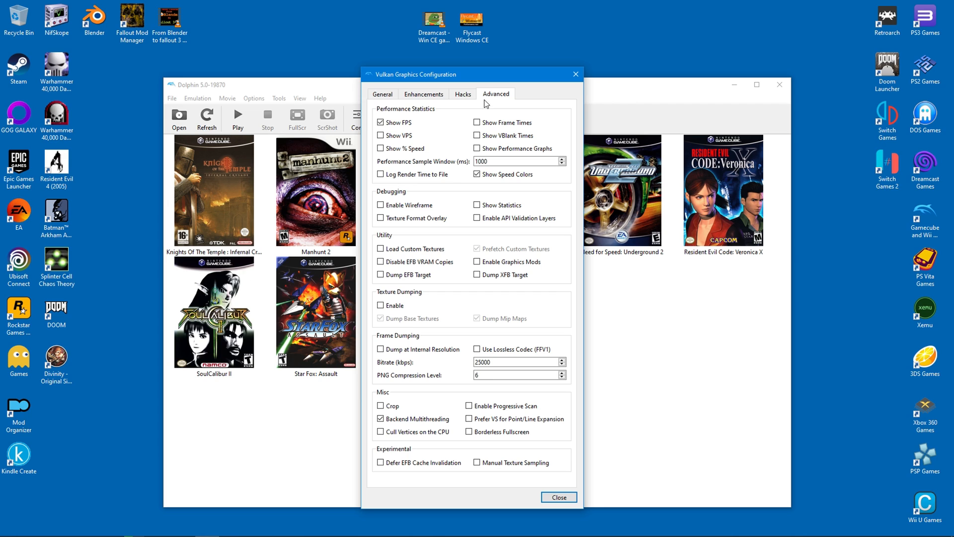
{"action": "mouse_move", "coordinate": [381, 252]}
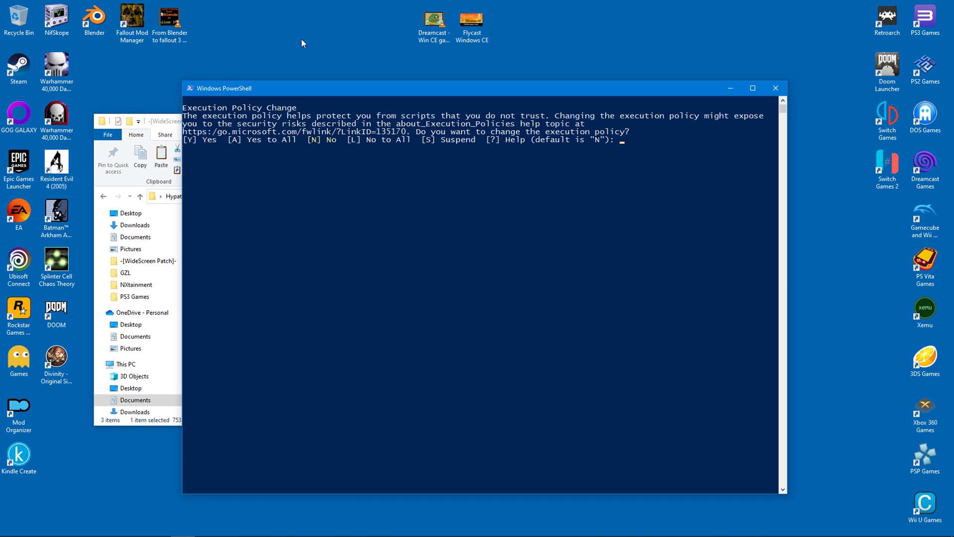
Step: Accept the execution policy change and apply the widescreen patch to the Wind Waker (USA) ISO
{"action": "type", "text": "y"}
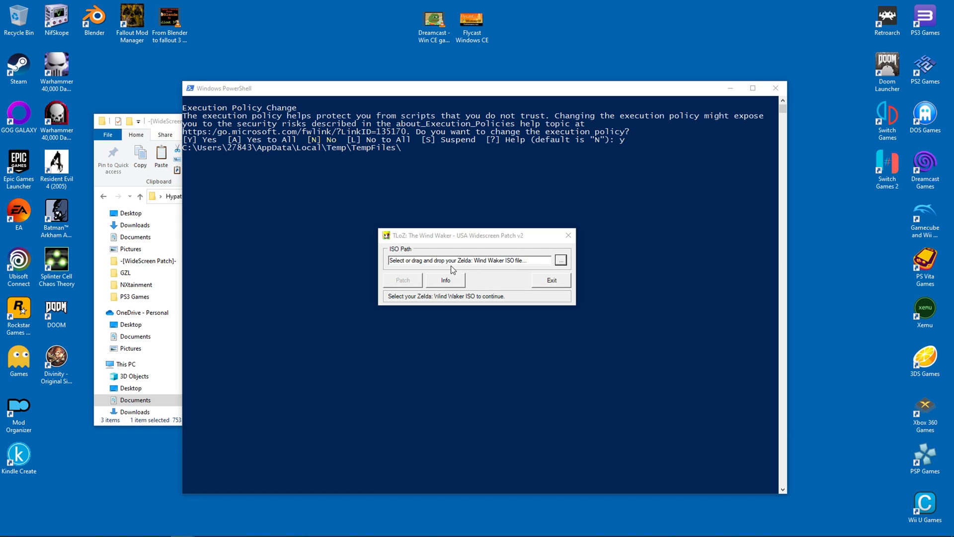
{"action": "left_click", "coordinate": [559, 260]}
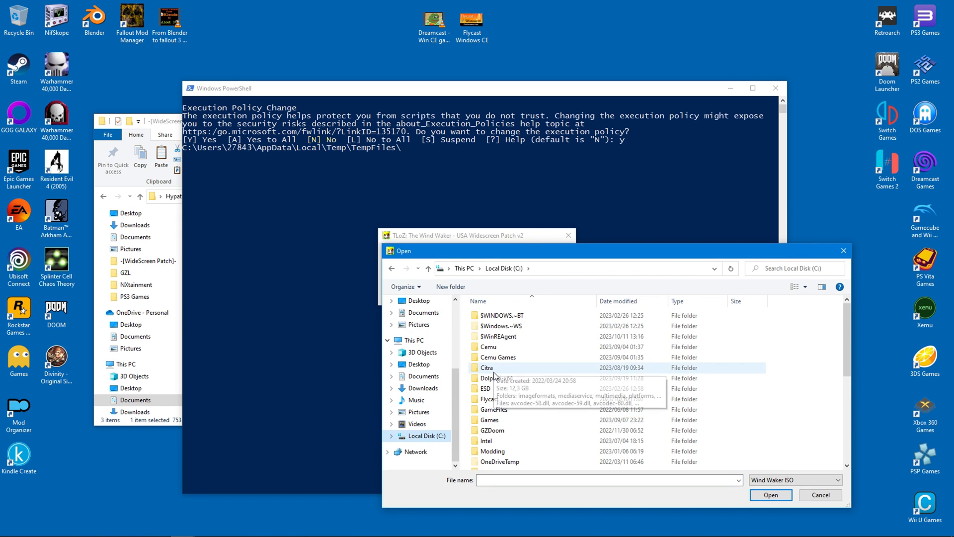
{"action": "left_click", "coordinate": [820, 494]}
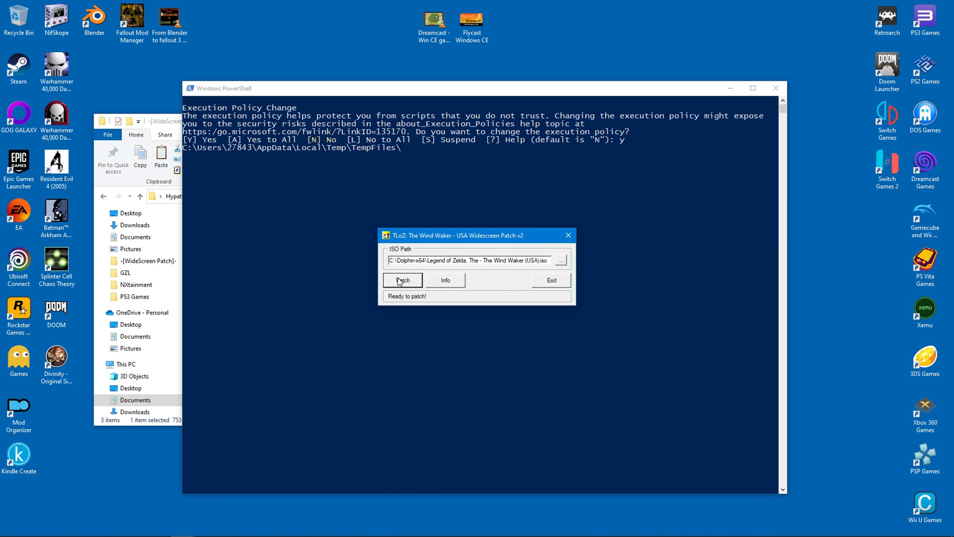
{"action": "left_click", "coordinate": [402, 280]}
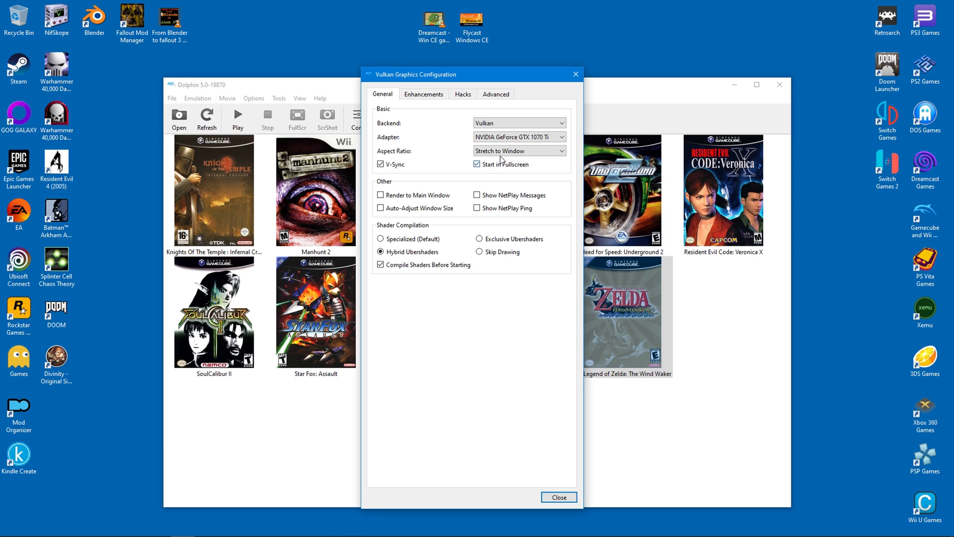
Step: Set Aspect Ratio to Force 16:9, then return to Graphics on the Enhancements tab
{"action": "left_click", "coordinate": [518, 151]}
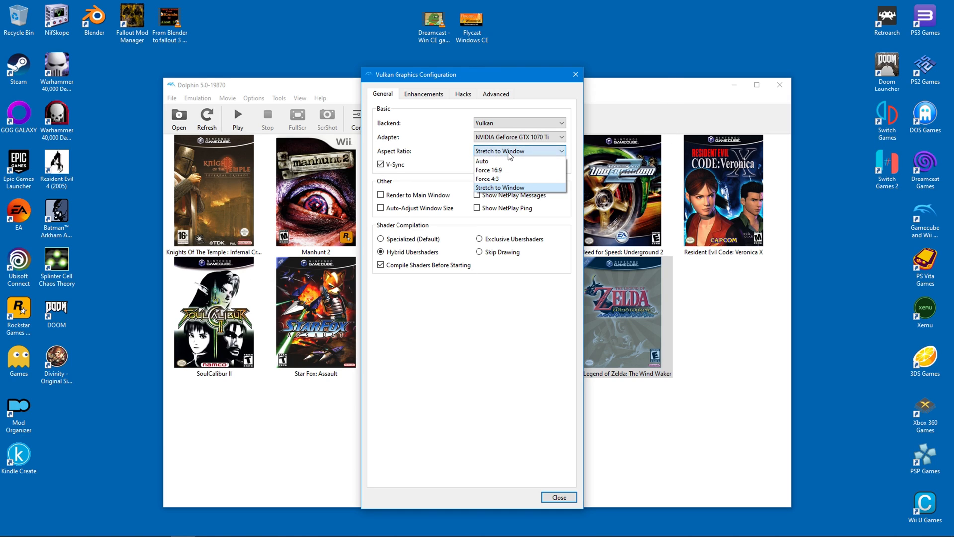
{"action": "left_click", "coordinate": [488, 168]}
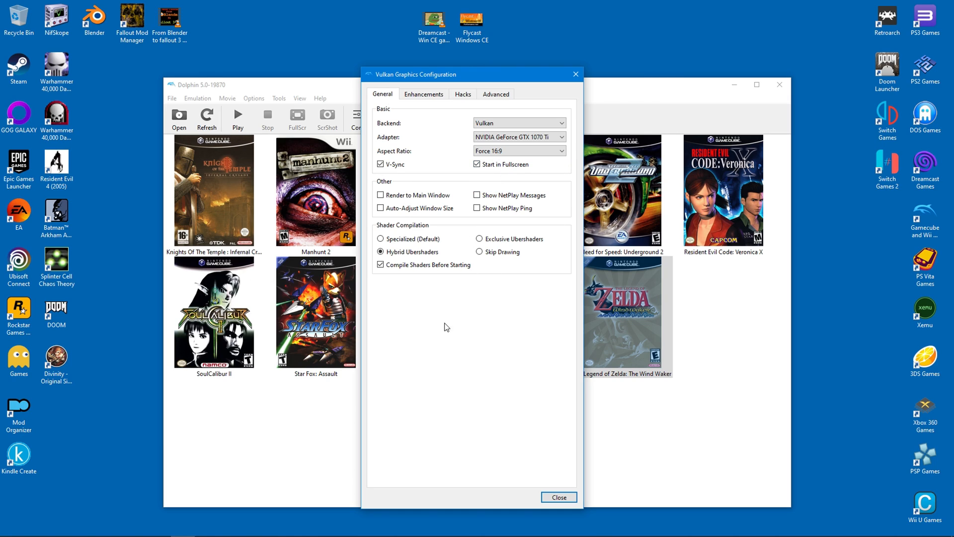
{"action": "left_click", "coordinate": [558, 497]}
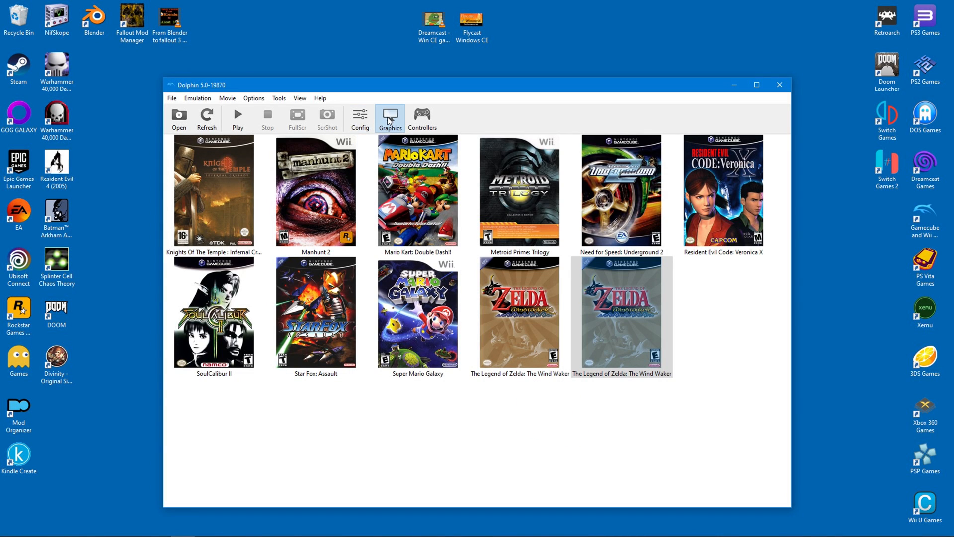
{"action": "left_click", "coordinate": [390, 119]}
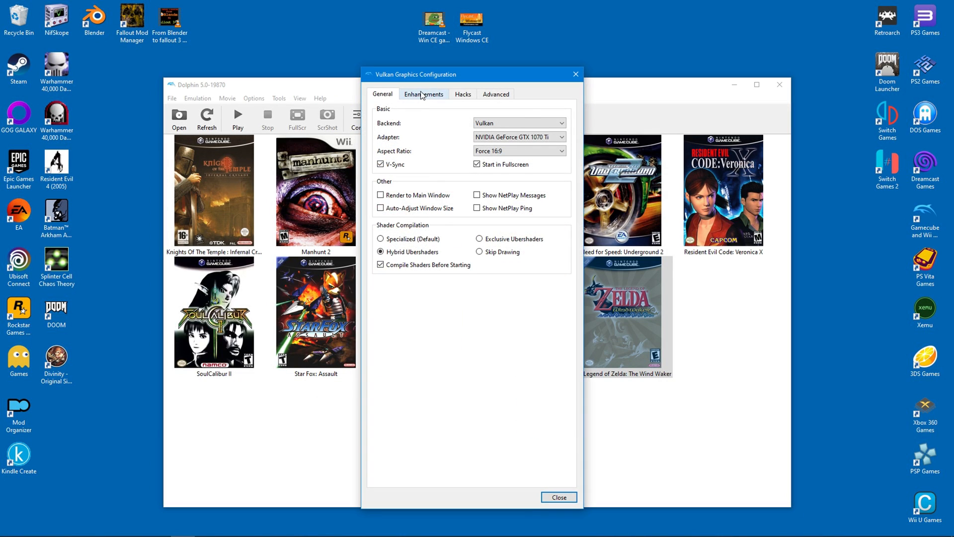
{"action": "left_click", "coordinate": [423, 93]}
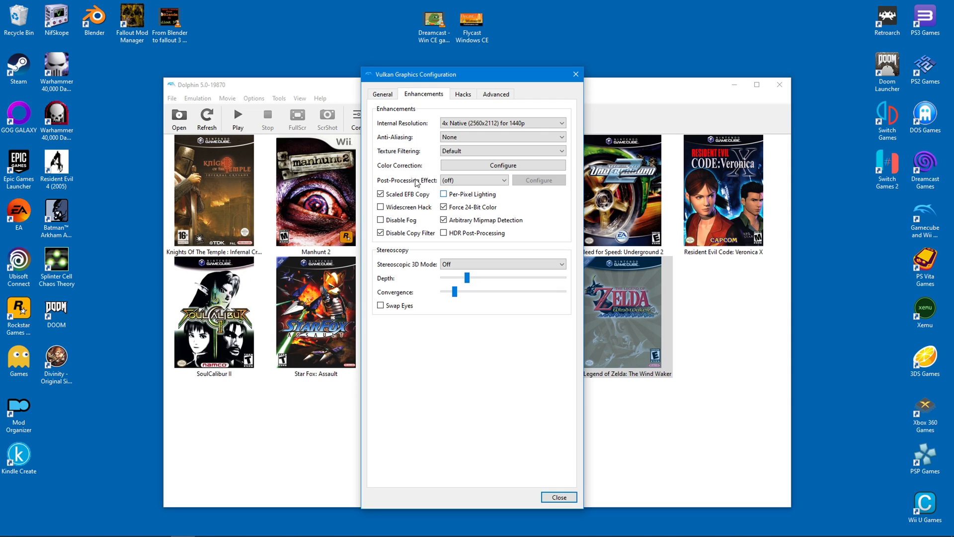
{"action": "mouse_move", "coordinate": [444, 220]}
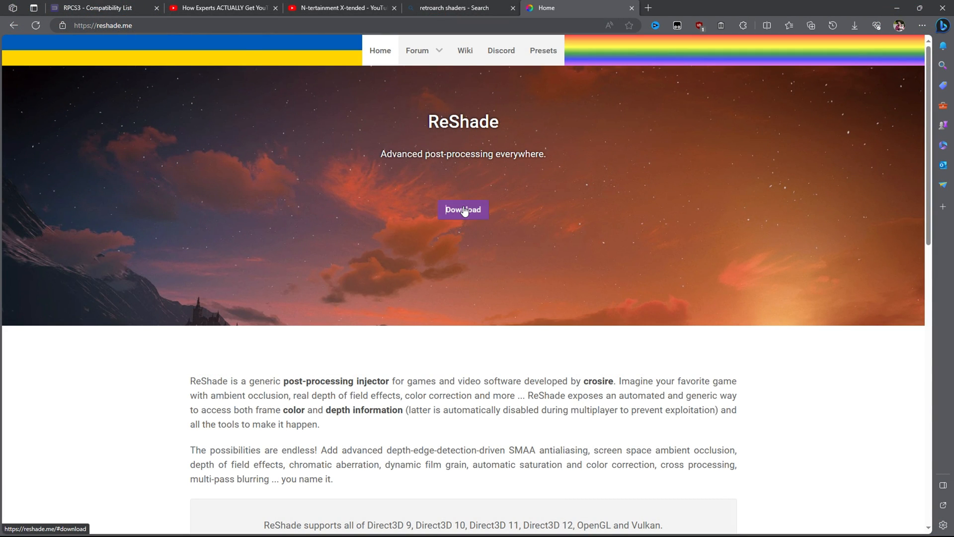
Step: Download the ReShade 5.9.2 installer from reshade.me
{"action": "left_click", "coordinate": [462, 209]}
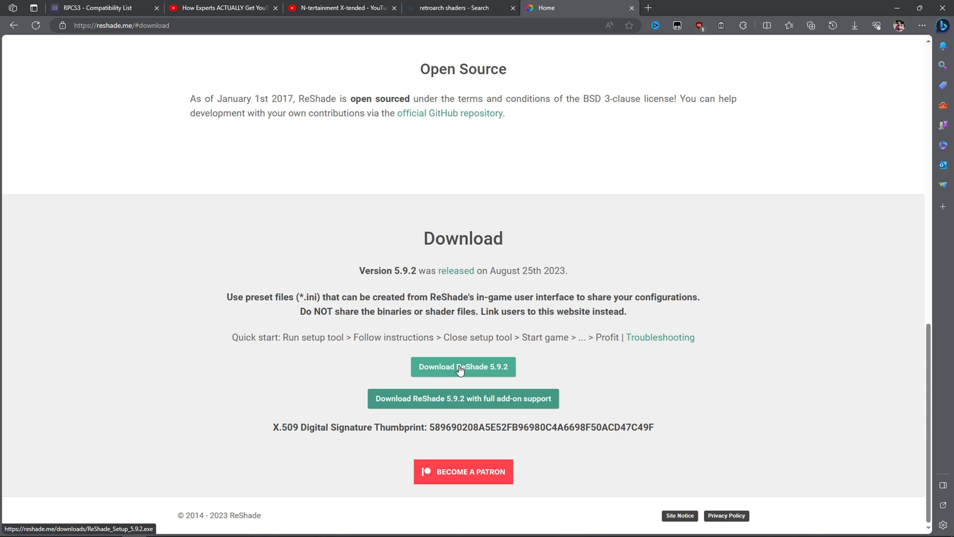
{"action": "left_click", "coordinate": [462, 366]}
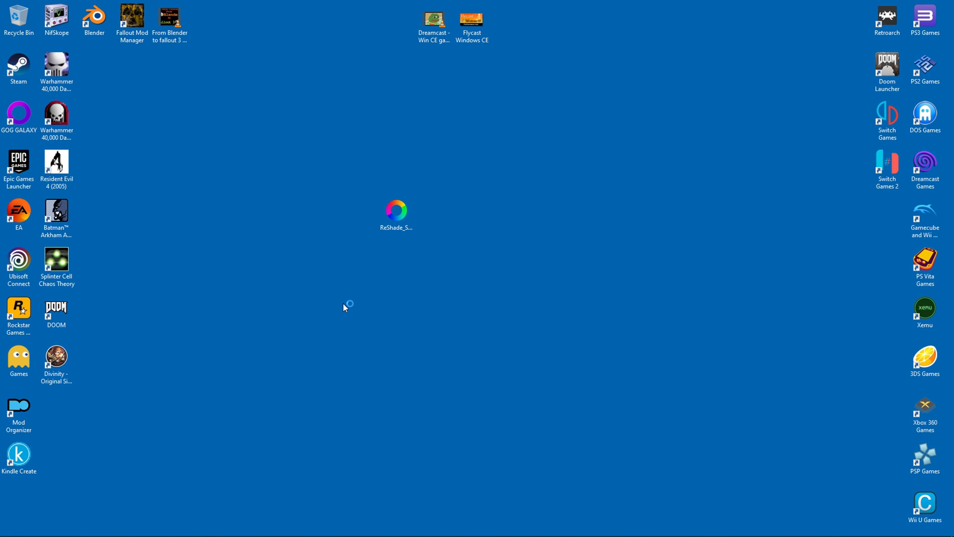
Step: Launch ReShade Setup and pick C:\Dolphin-x64\Dolphin.exe as the target application
{"action": "left_click", "coordinate": [396, 210]}
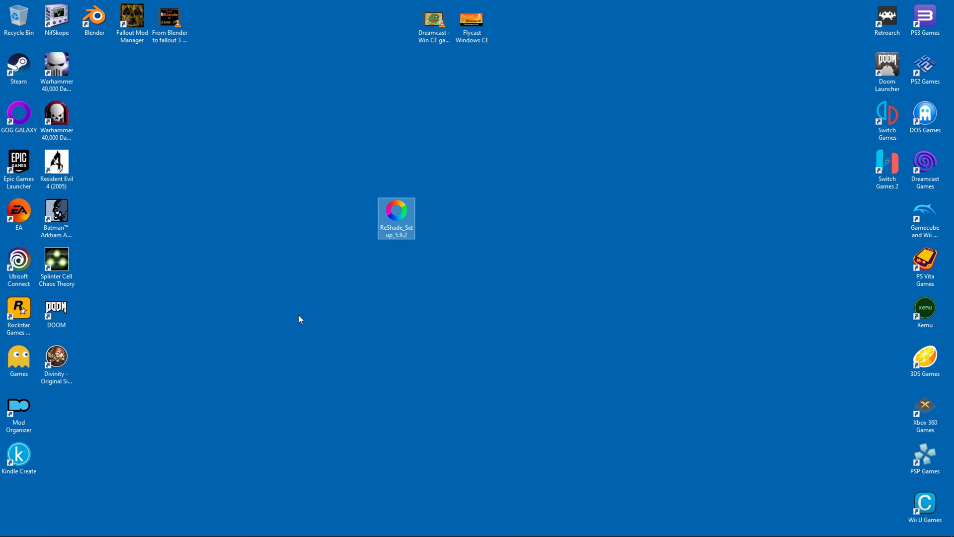
{"action": "double_click", "coordinate": [396, 210]}
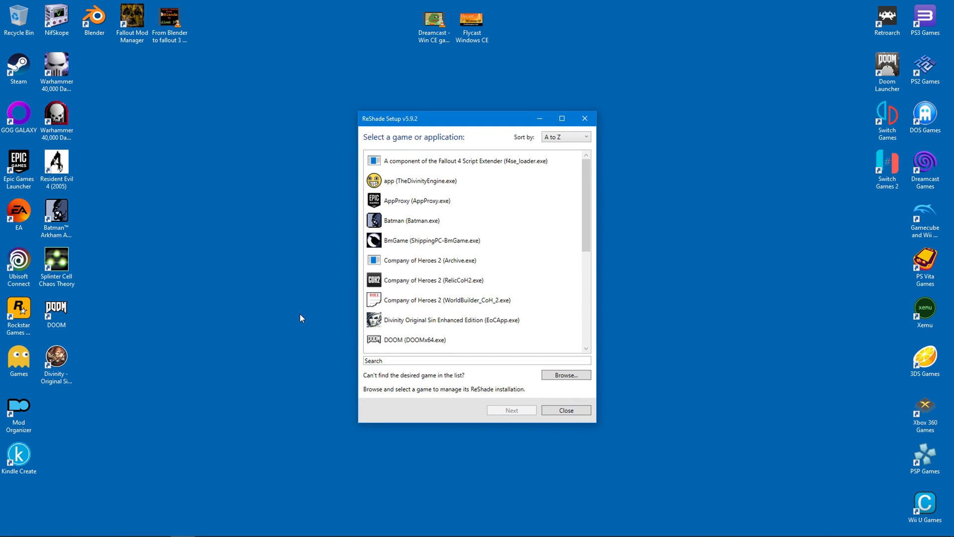
{"action": "mouse_move", "coordinate": [468, 272]}
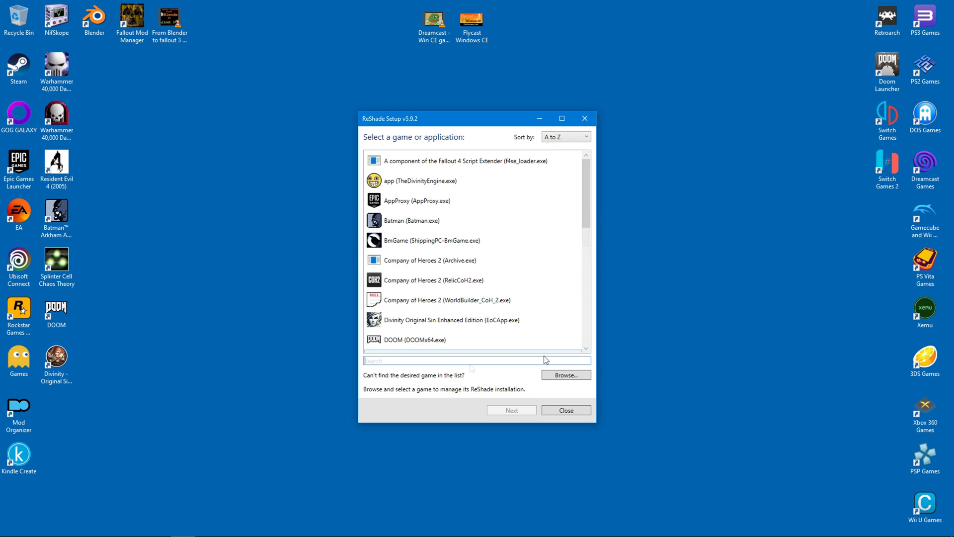
{"action": "left_click", "coordinate": [565, 374]}
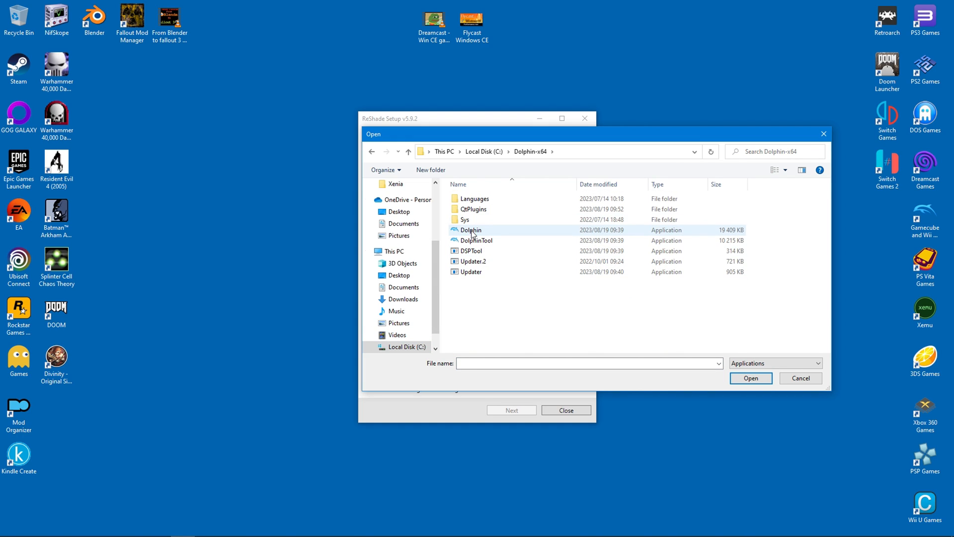
{"action": "left_click", "coordinate": [470, 230]}
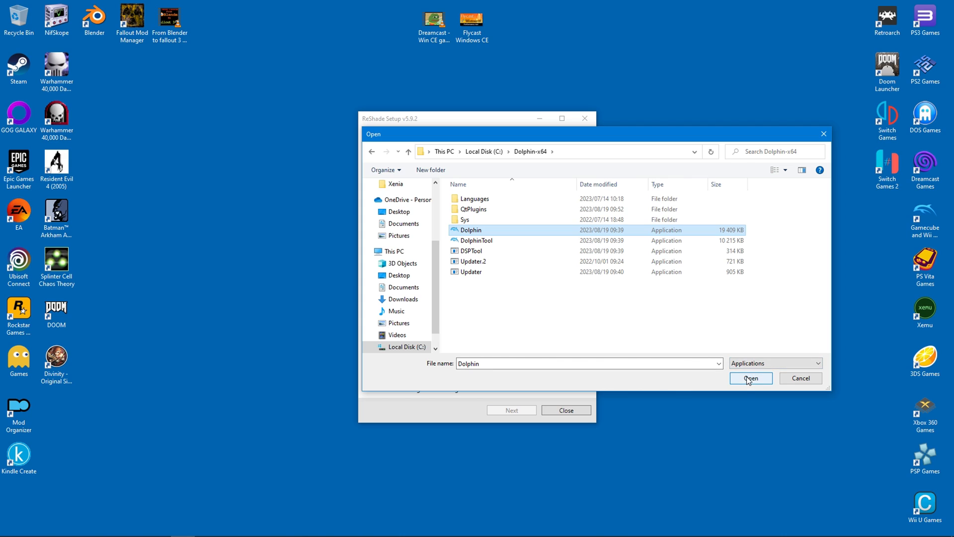
{"action": "left_click", "coordinate": [750, 377]}
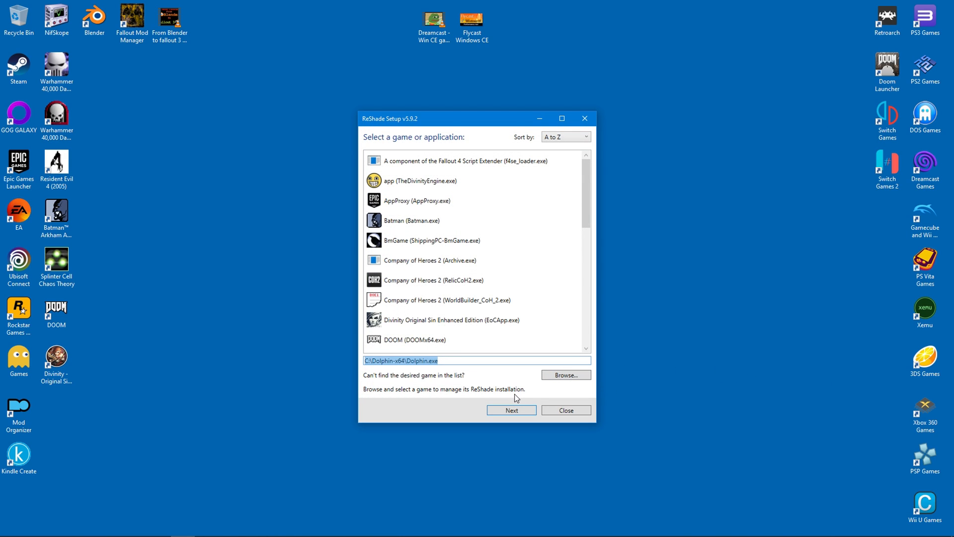
Step: Confirm Dolphin as the target and choose Vulkan as its rendering API
{"action": "left_click", "coordinate": [511, 409]}
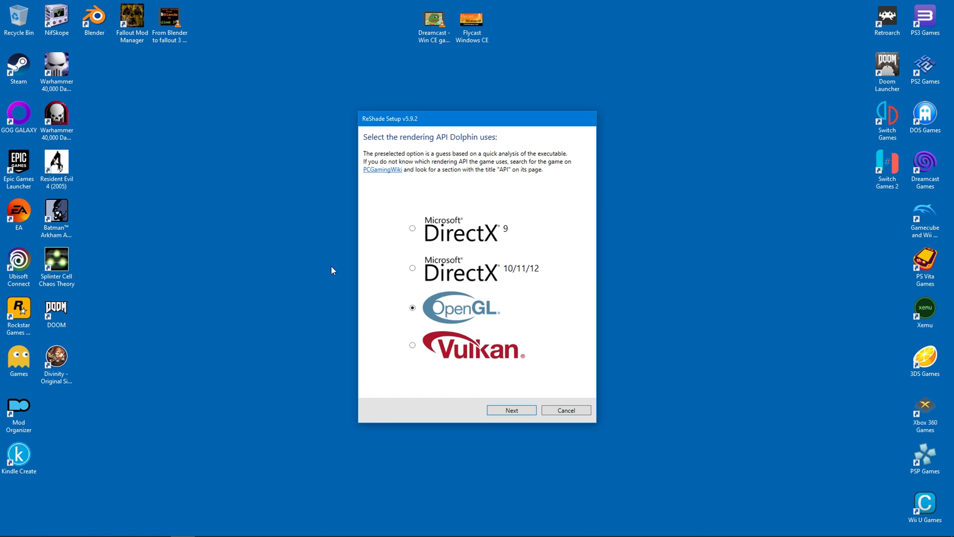
{"action": "left_click", "coordinate": [413, 344]}
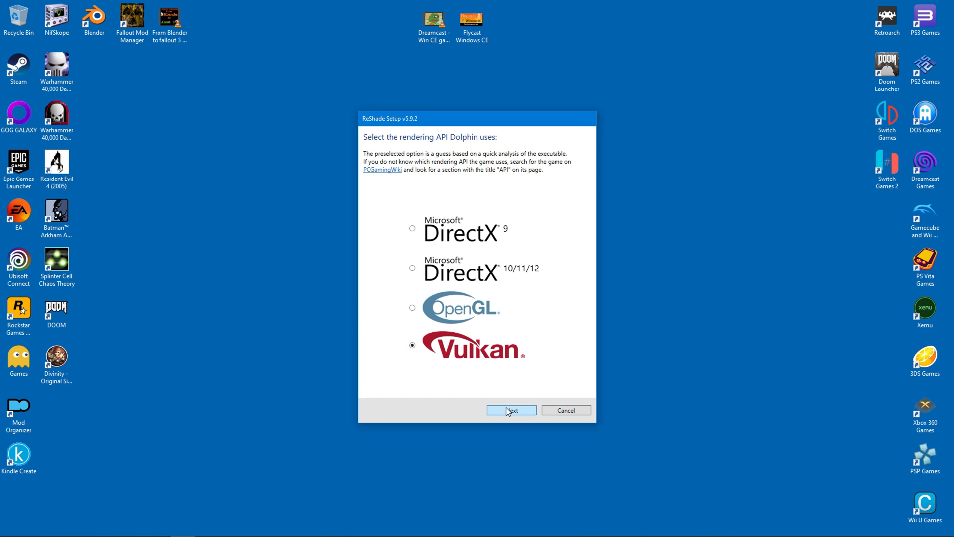
{"action": "mouse_move", "coordinate": [509, 412]}
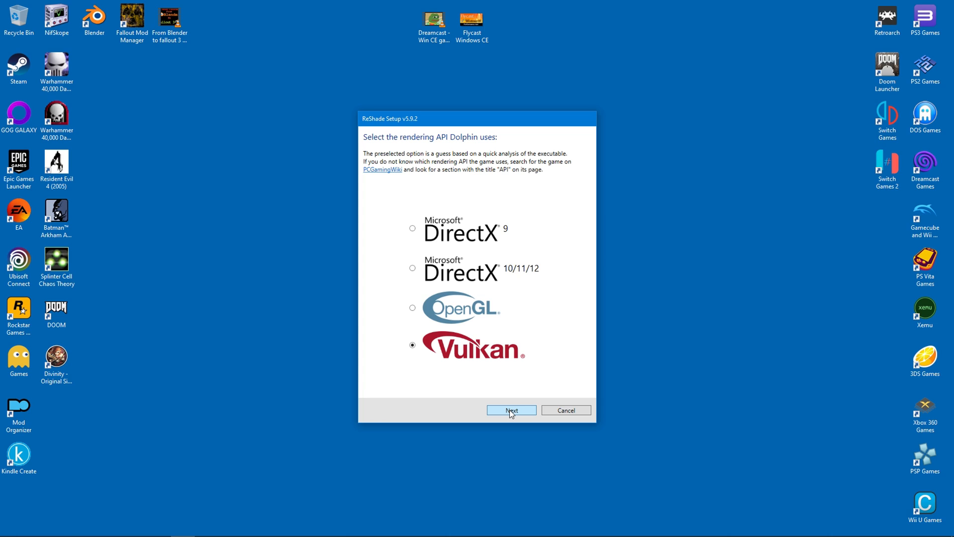
{"action": "left_click", "coordinate": [511, 410]}
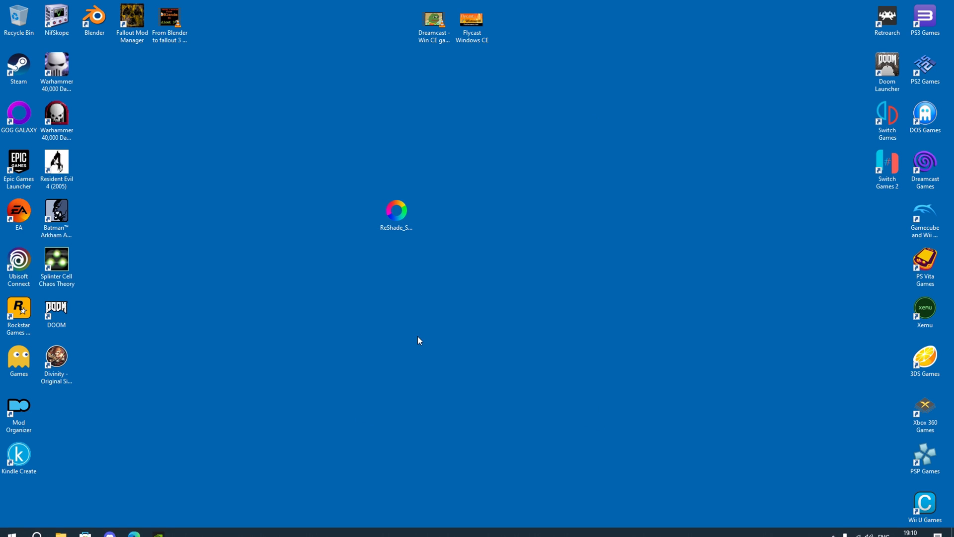
Step: Install ReShade for Dolphin without a preset, keeping all effect packages, and finish
{"action": "double_click", "coordinate": [396, 209]}
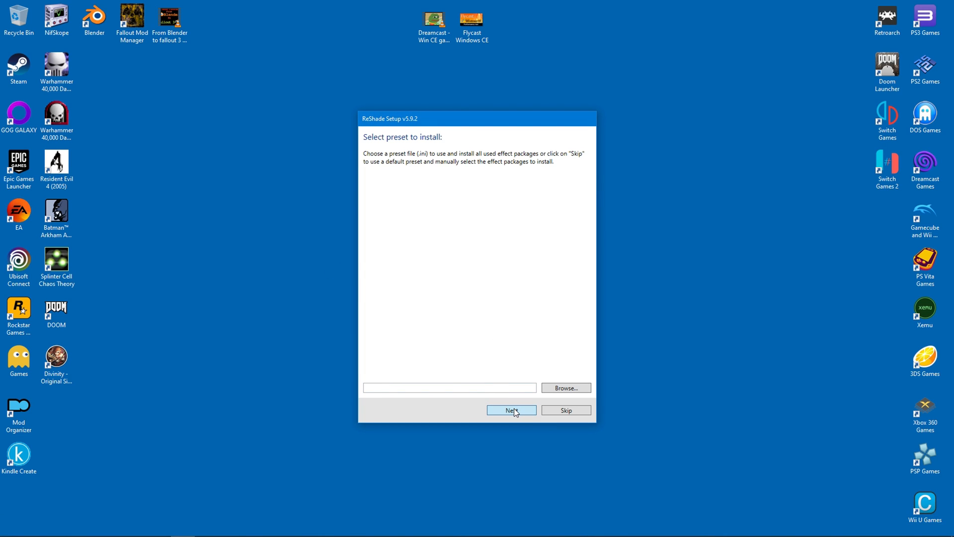
{"action": "left_click", "coordinate": [512, 410]}
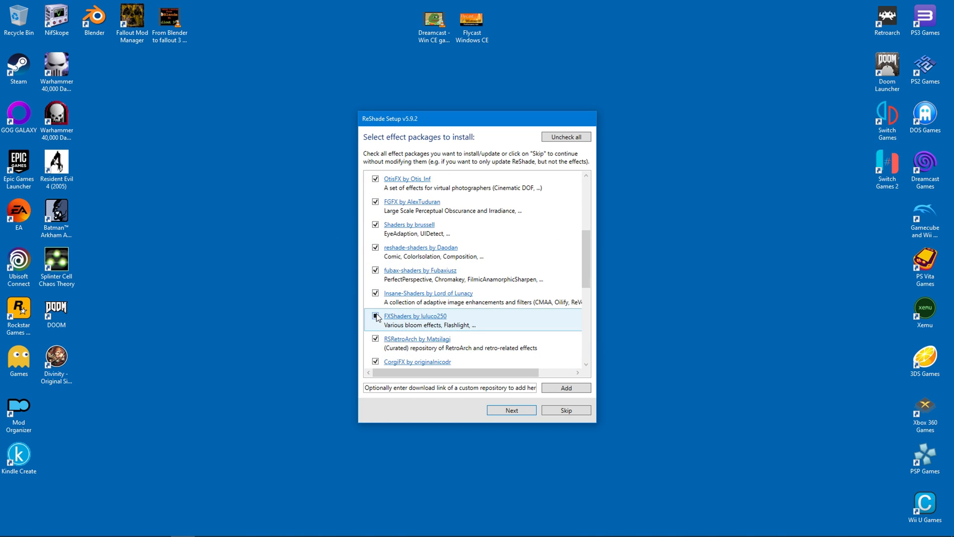
{"action": "left_click", "coordinate": [512, 410]}
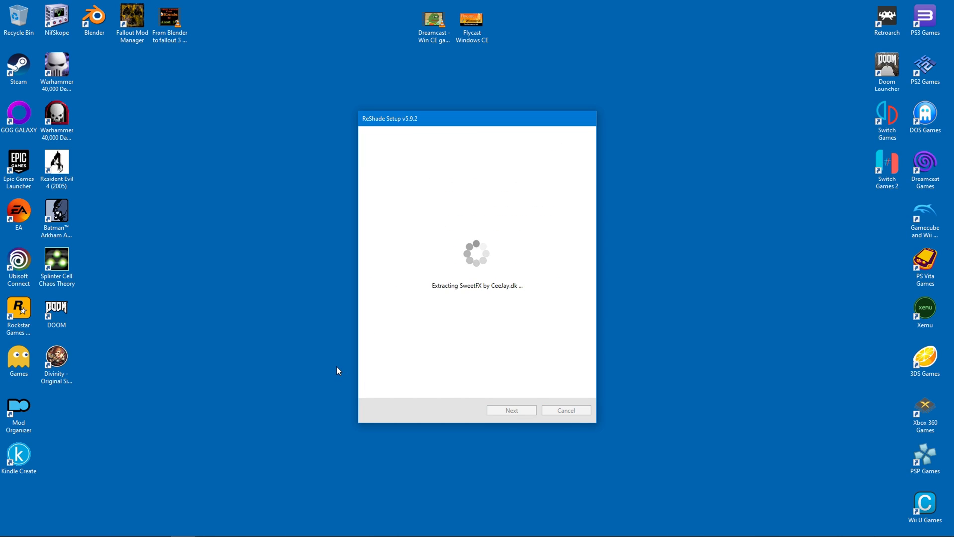
{"action": "mouse_move", "coordinate": [305, 321]}
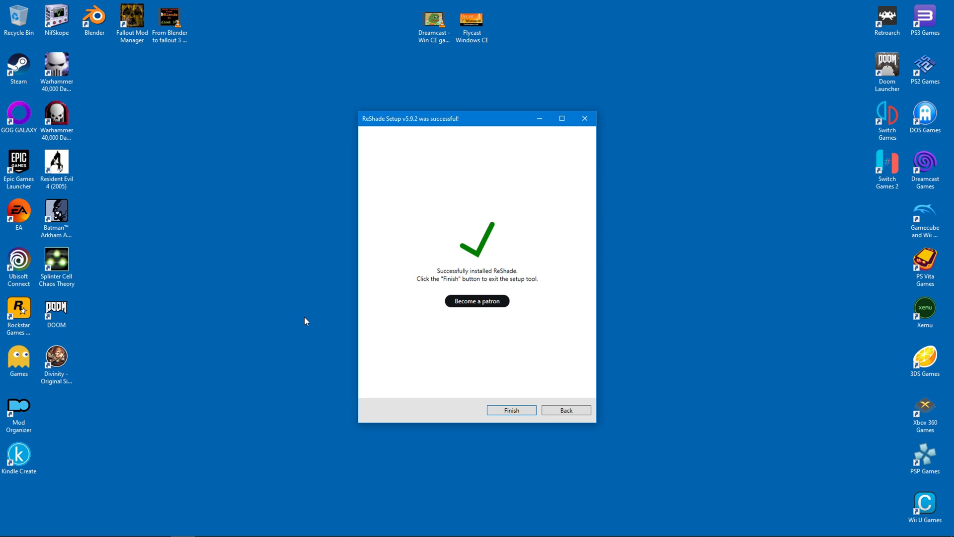
{"action": "mouse_move", "coordinate": [390, 353]}
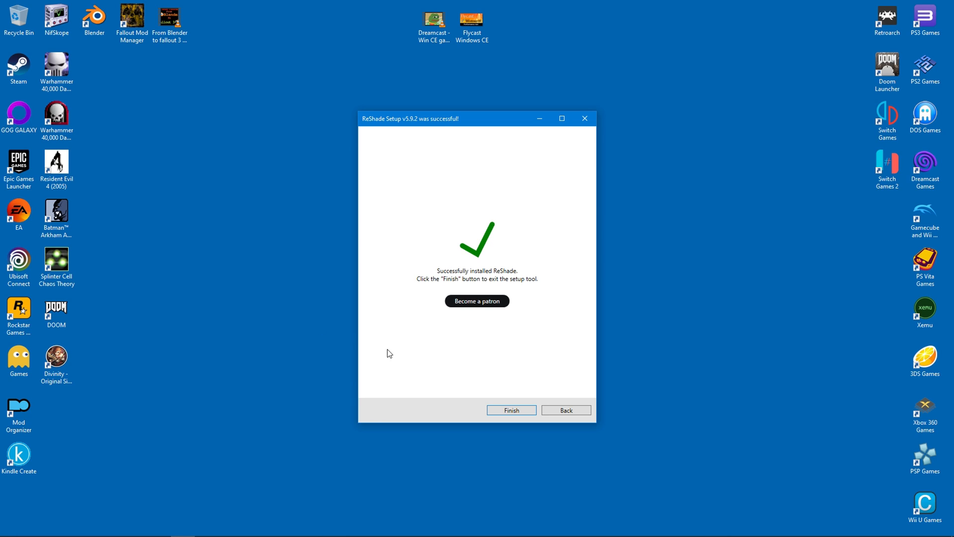
{"action": "left_click", "coordinate": [510, 410]}
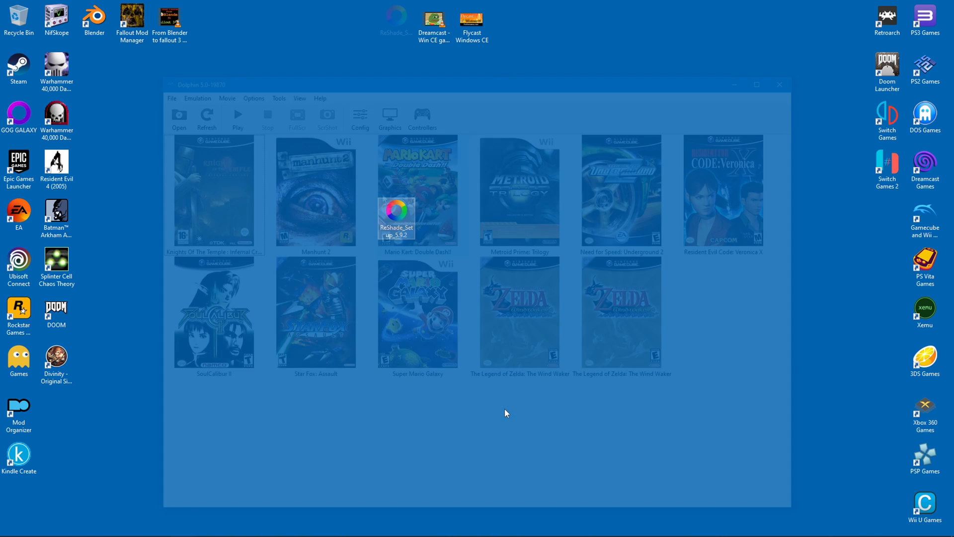
Step: Start The Legend of Zelda: The Wind Waker and get past ReShade's Home-key tutorial
{"action": "double_click", "coordinate": [622, 313]}
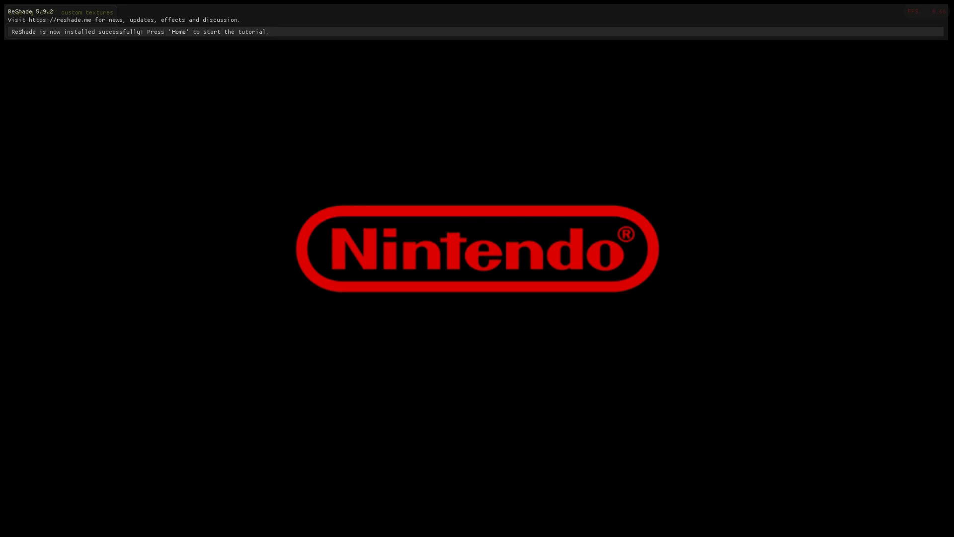
{"action": "key", "text": "Home"}
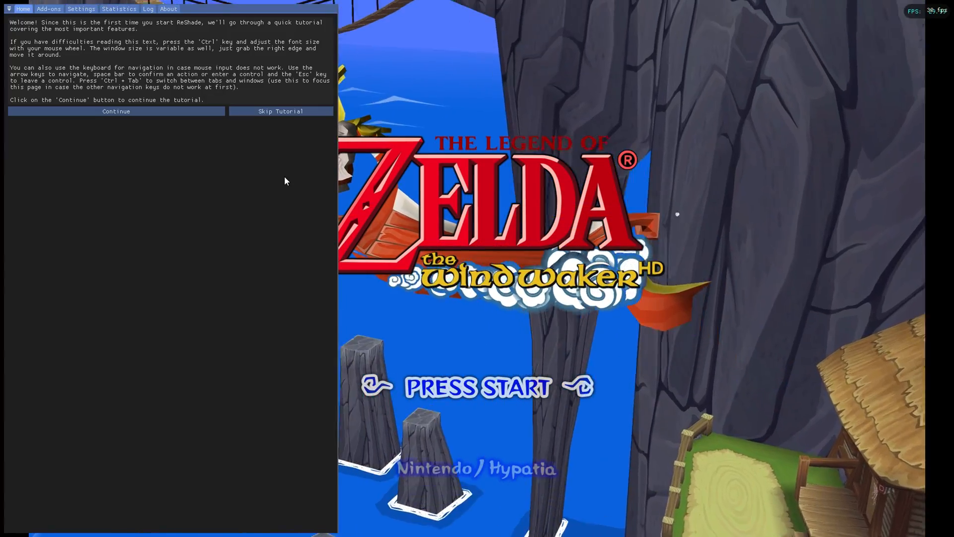
{"action": "left_click", "coordinate": [116, 111]}
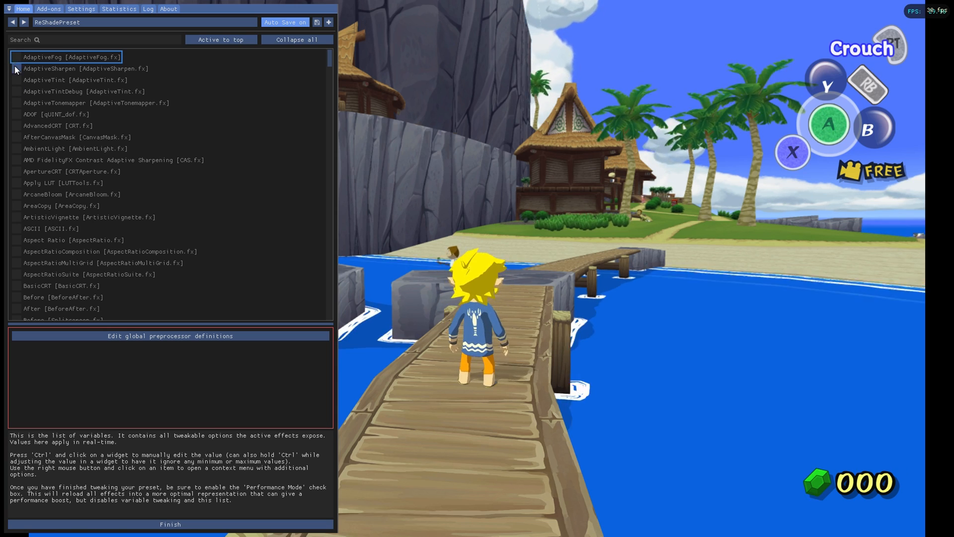
Step: Enable the AMD FidelityFX Contrast Adaptive Sharpening effect and finish the ReShade tutorial
{"action": "left_click", "coordinate": [17, 159]}
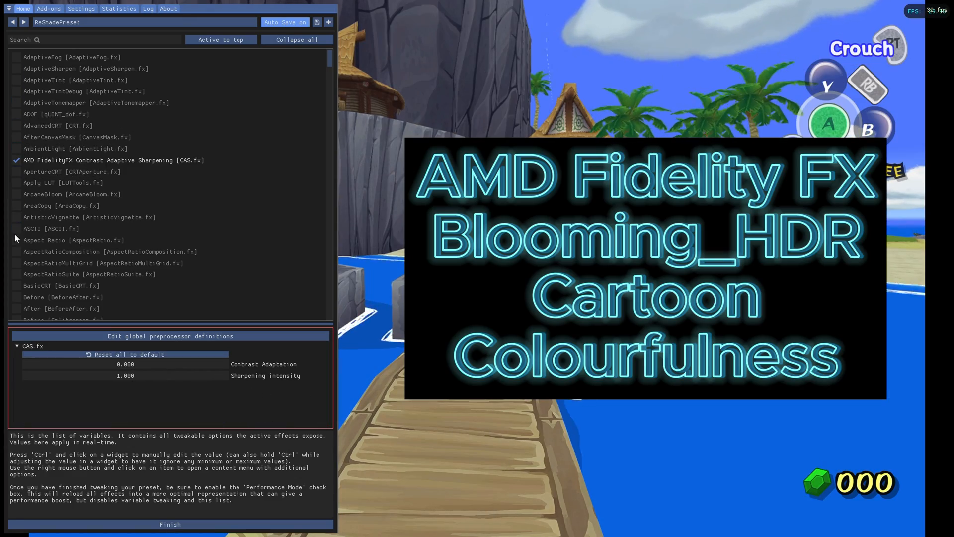
{"action": "scroll", "scroll_direction": "down", "scroll_amount": 3}
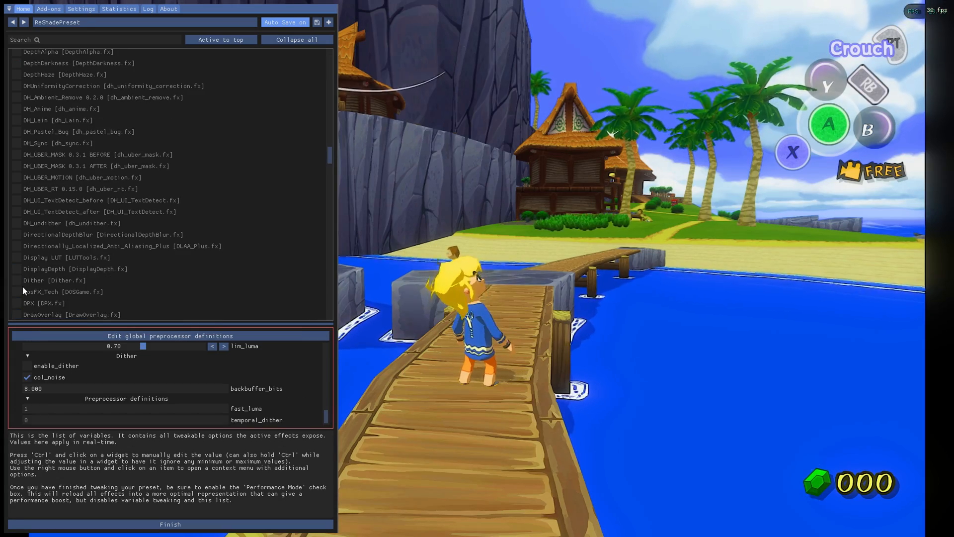
{"action": "scroll", "scroll_direction": "down", "scroll_amount": 3}
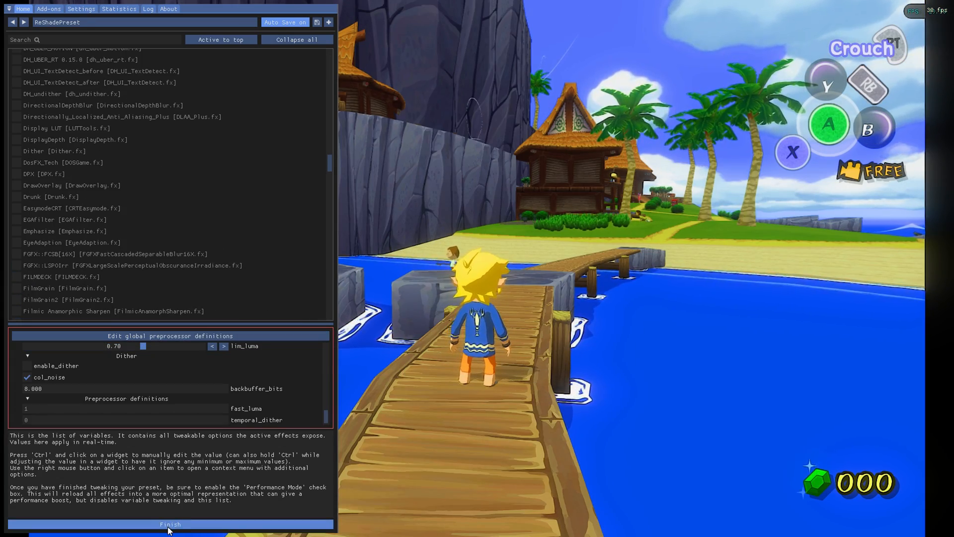
{"action": "left_click", "coordinate": [171, 524]}
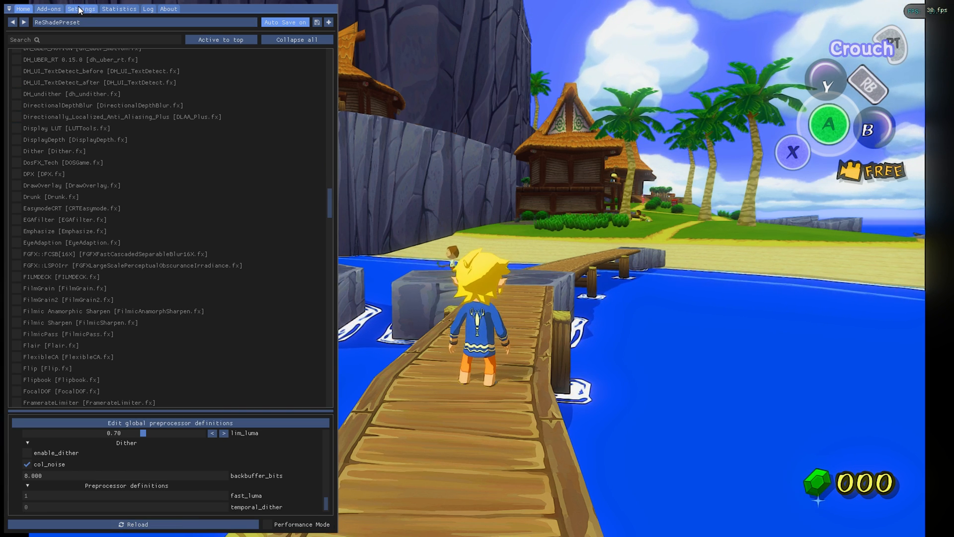
{"action": "left_click", "coordinate": [81, 8]}
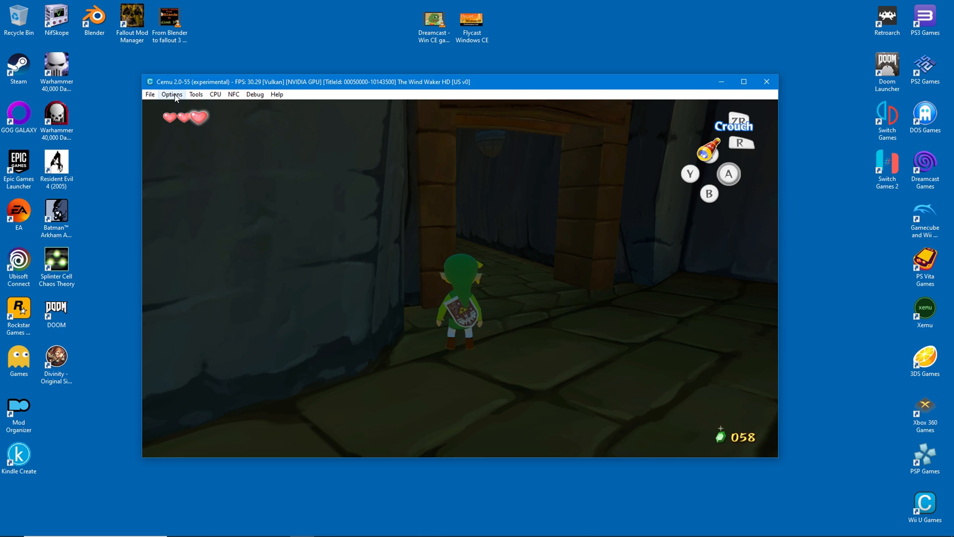
{"action": "left_click", "coordinate": [172, 95]}
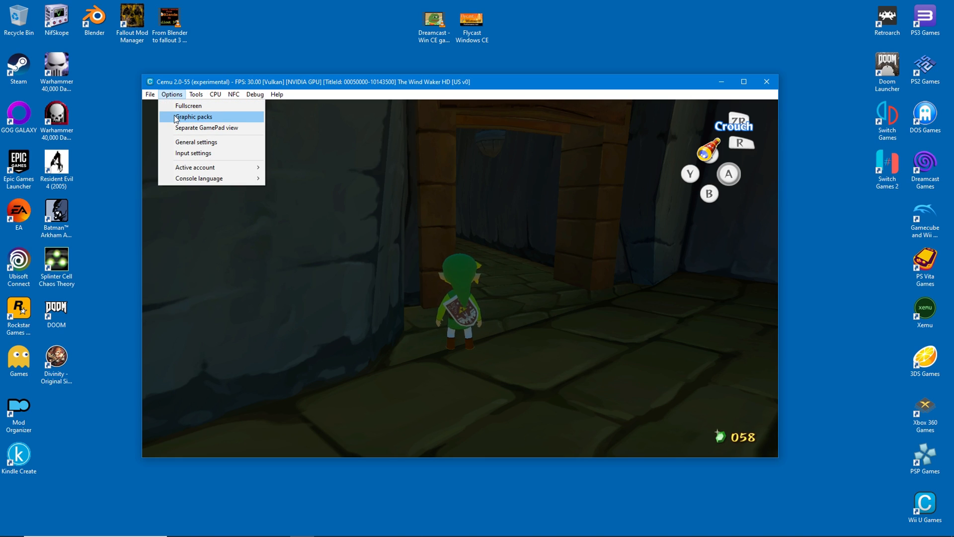
{"action": "left_click", "coordinate": [193, 117]}
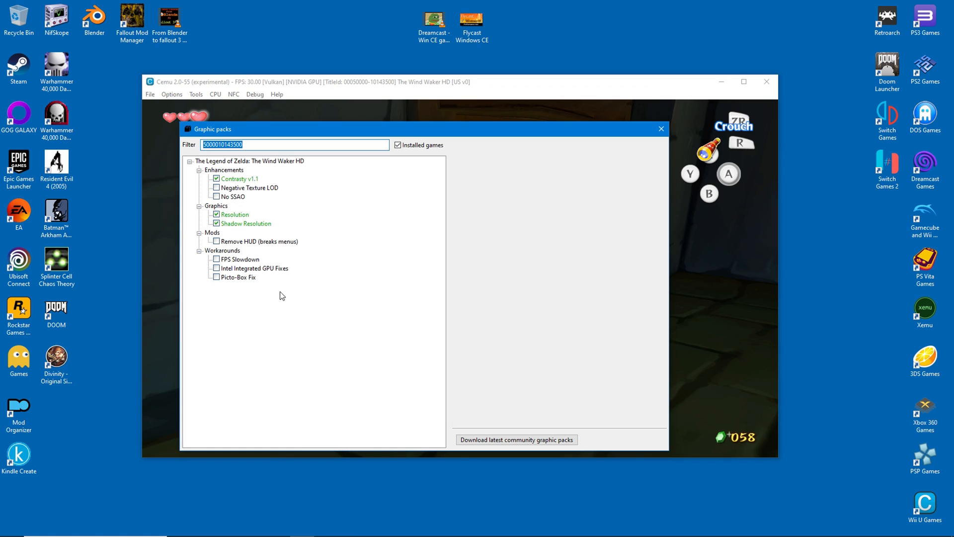
{"action": "left_click", "coordinate": [239, 178]}
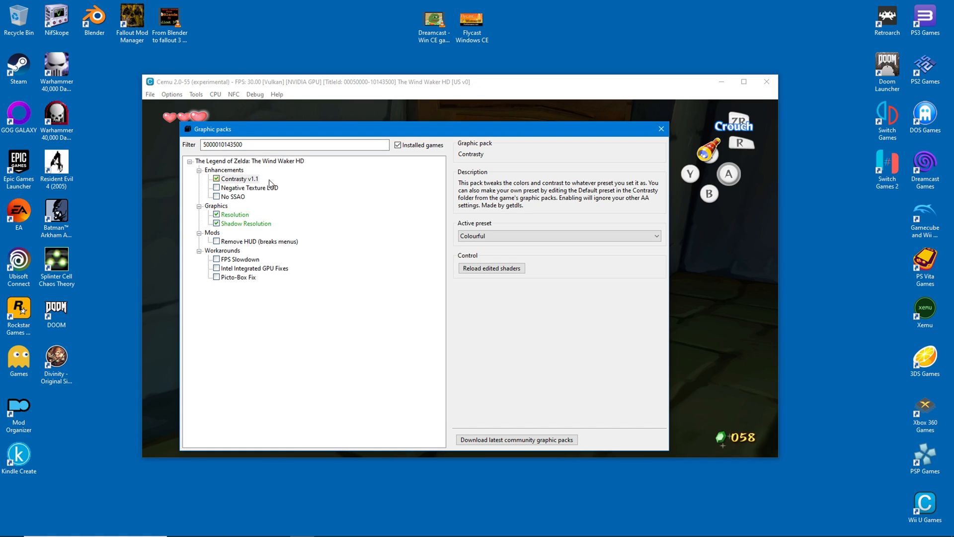
{"action": "left_click", "coordinate": [558, 236]}
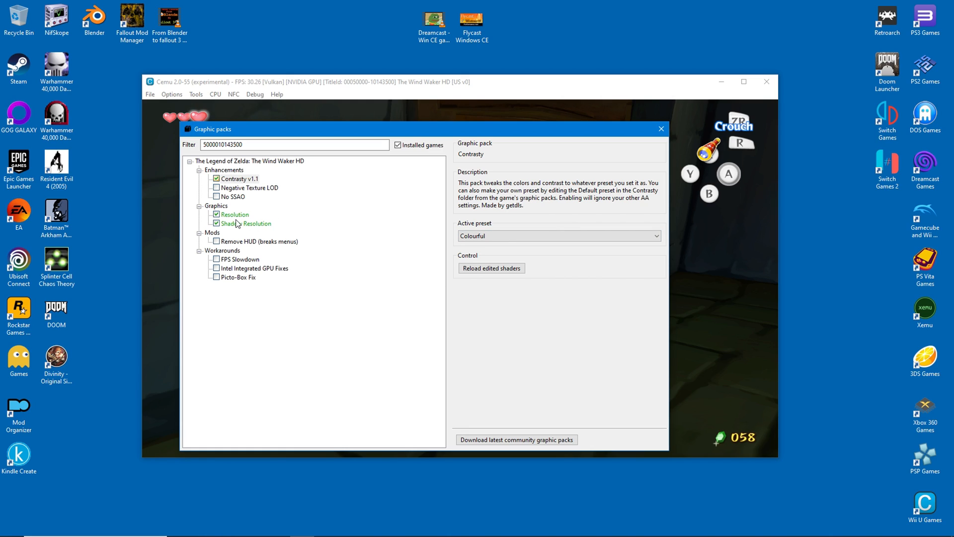
{"action": "left_click", "coordinate": [235, 214]}
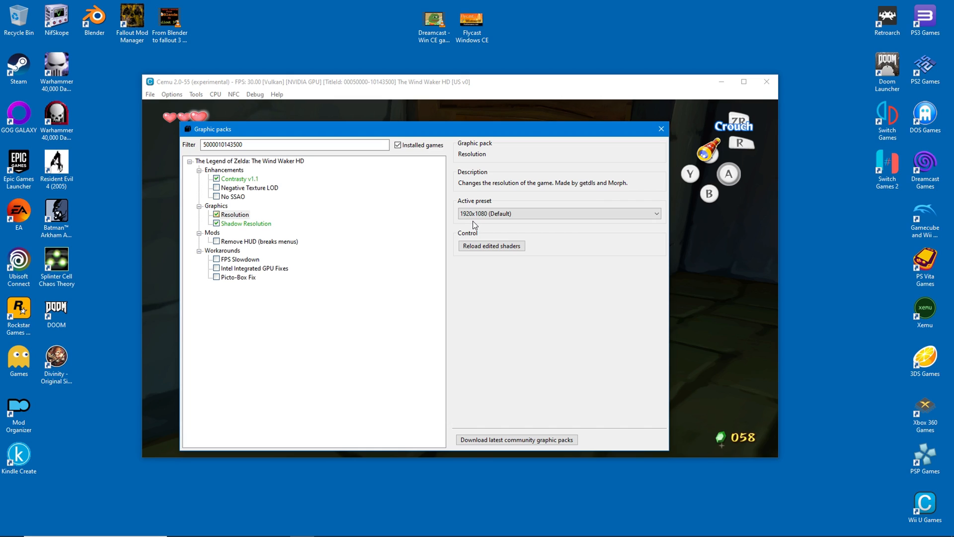
{"action": "mouse_move", "coordinate": [231, 239]}
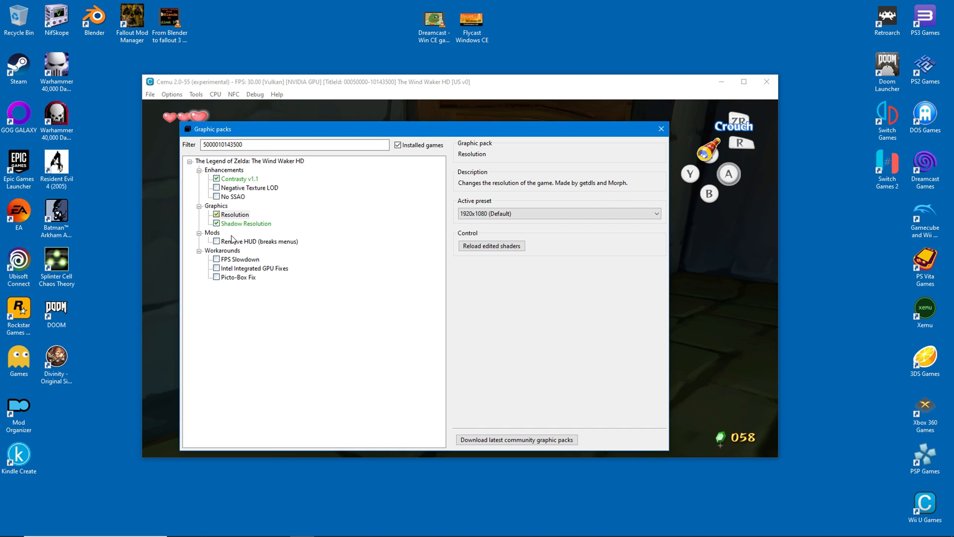
{"action": "left_click", "coordinate": [246, 223]}
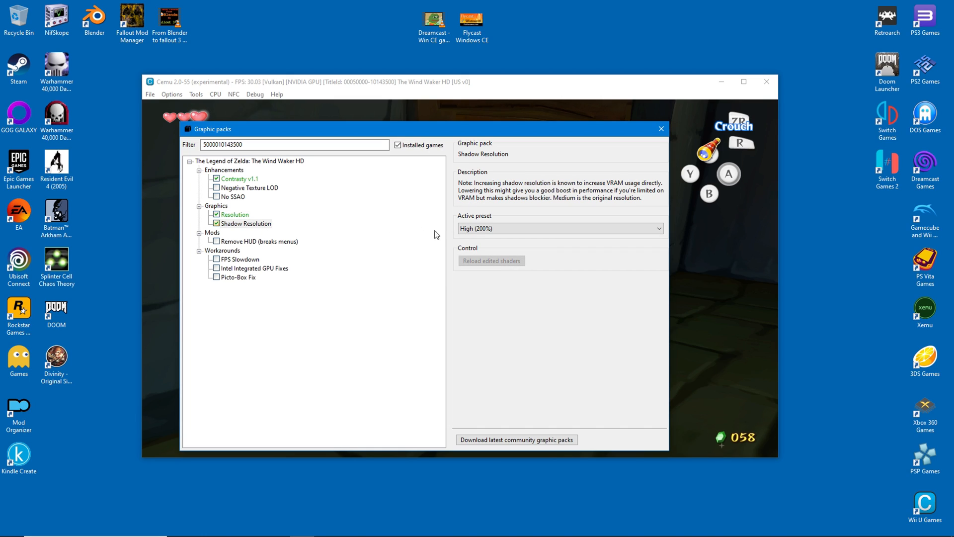
{"action": "mouse_move", "coordinate": [328, 336]}
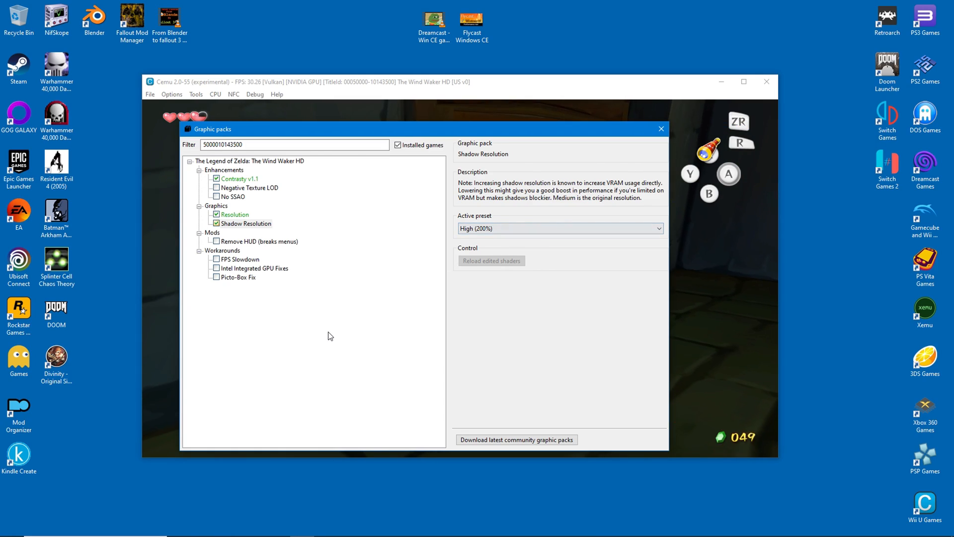
{"action": "left_click", "coordinate": [661, 130]}
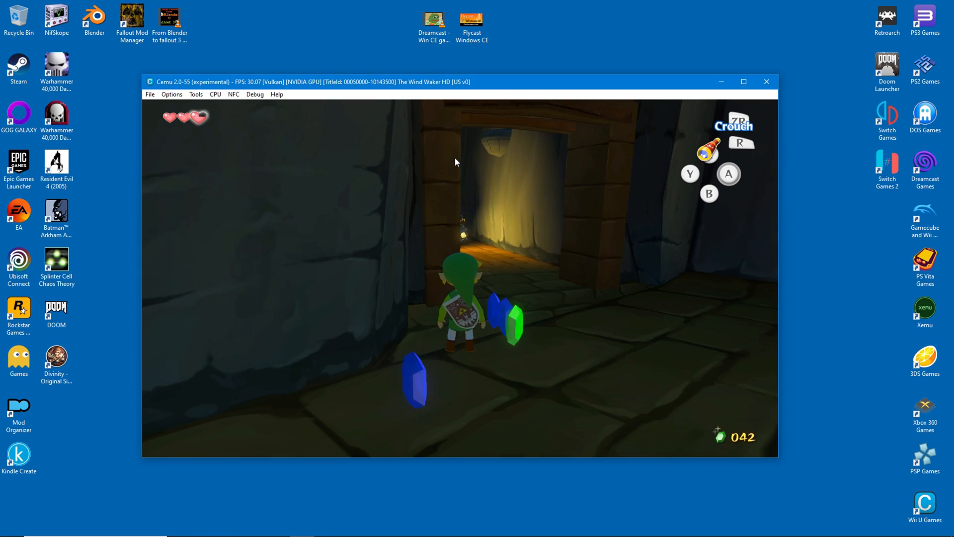